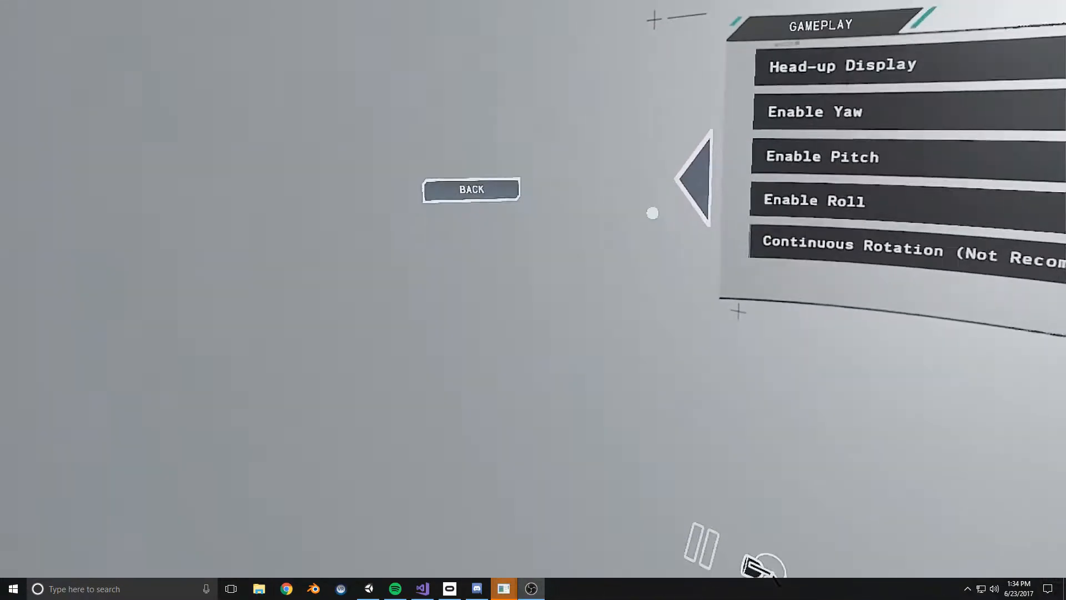
# - Return to the main menu, enter Settings and page over to the Display settings
pyautogui.click(472, 188)
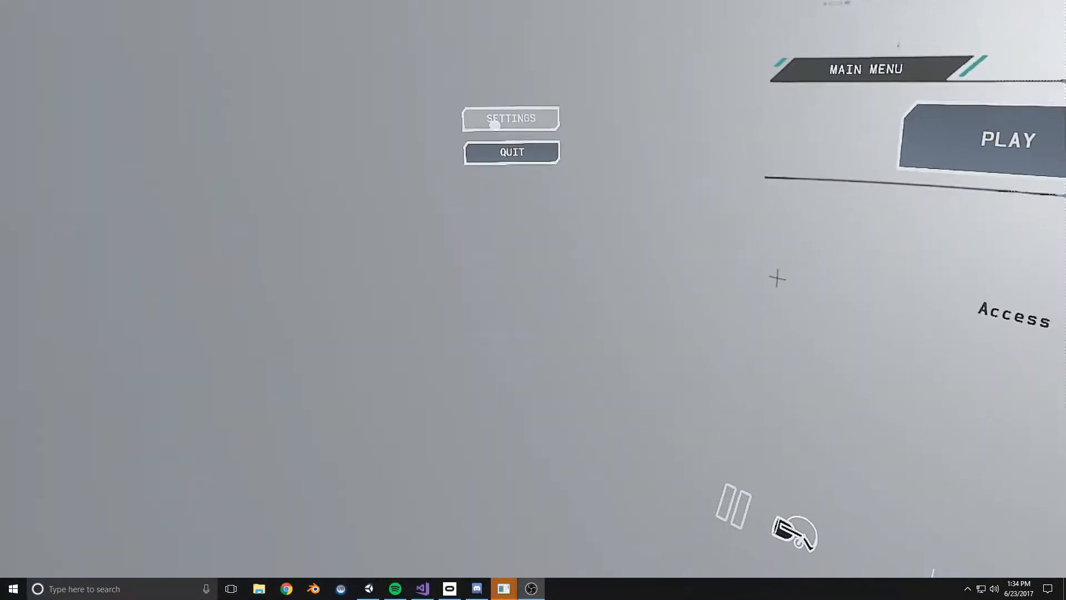
pyautogui.click(506, 118)
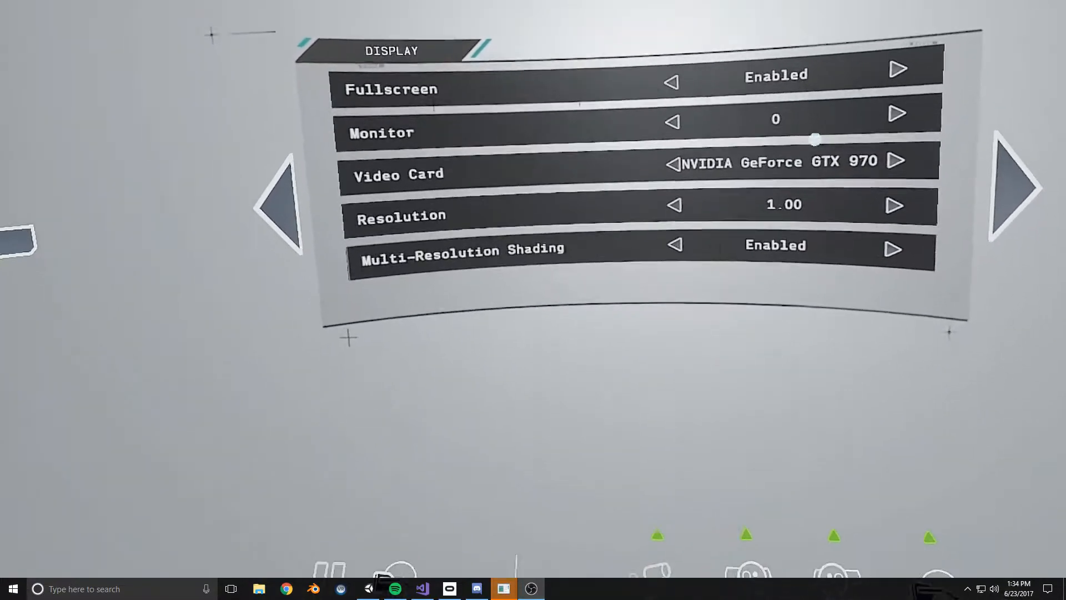
pyautogui.click(1013, 191)
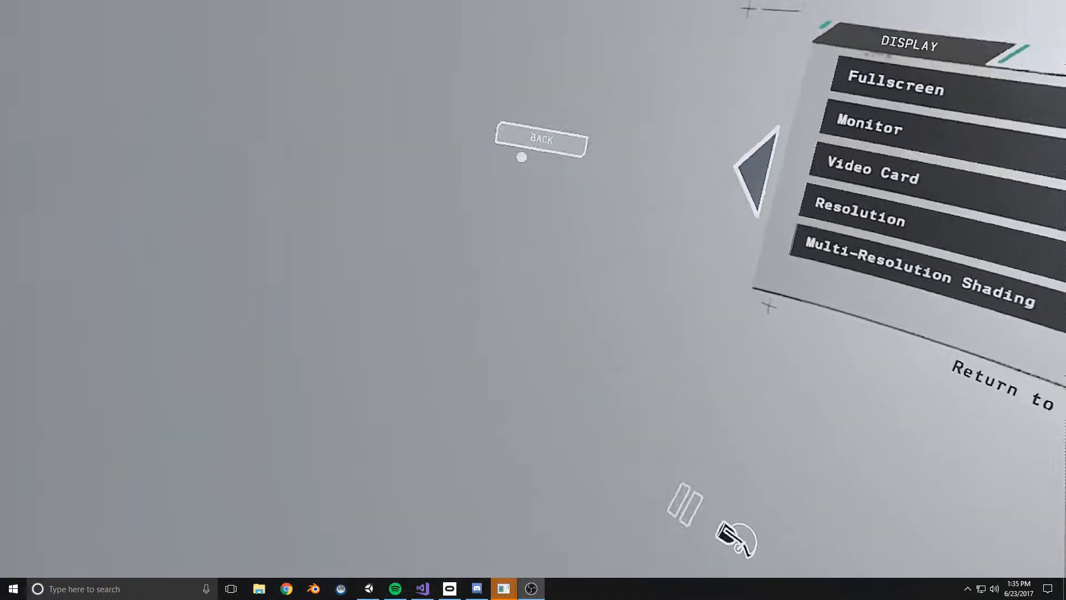
# - Return to the main menu, choose Play and reach the lobby's Matchmaking Terminal screen
pyautogui.click(539, 140)
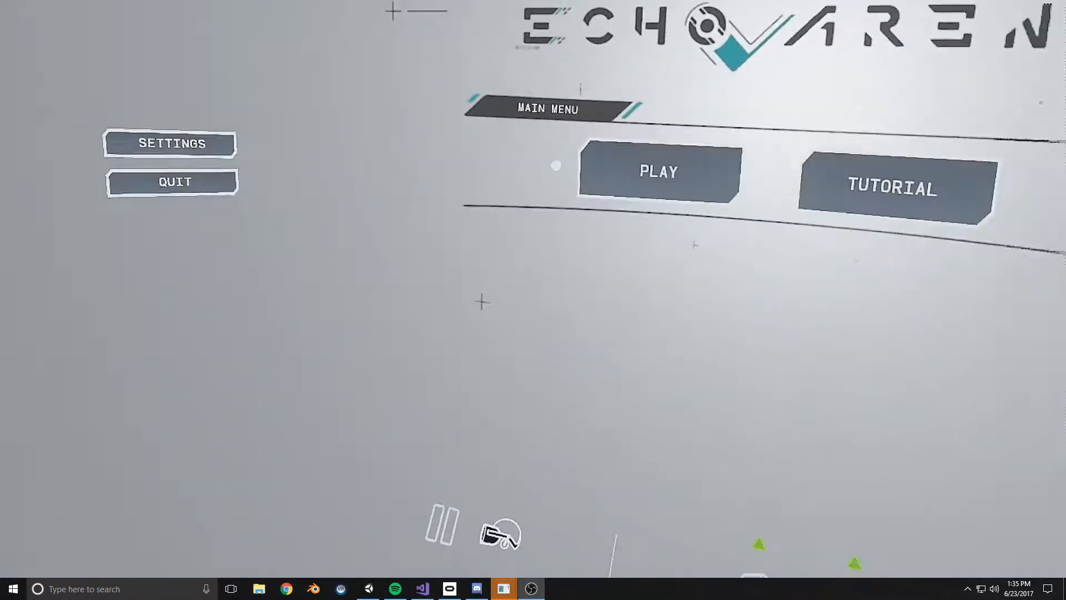
pyautogui.click(657, 171)
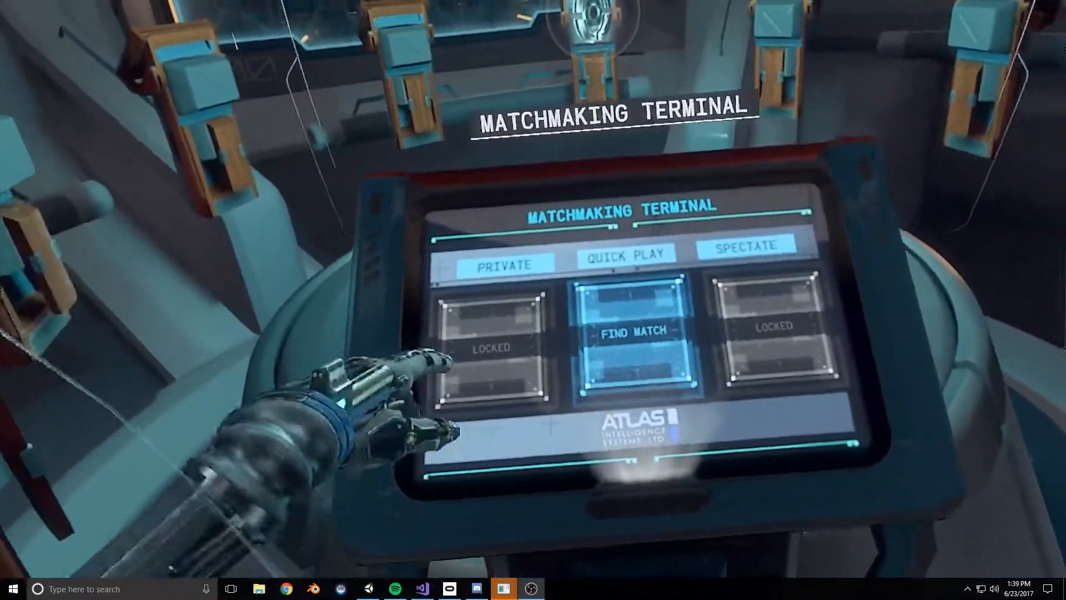
pyautogui.click(630, 333)
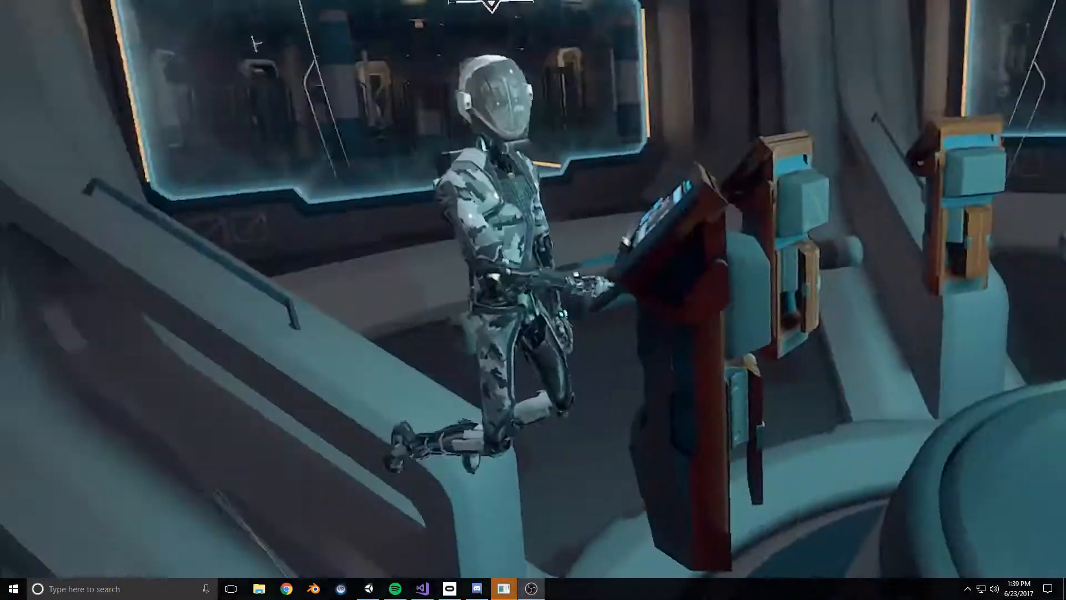